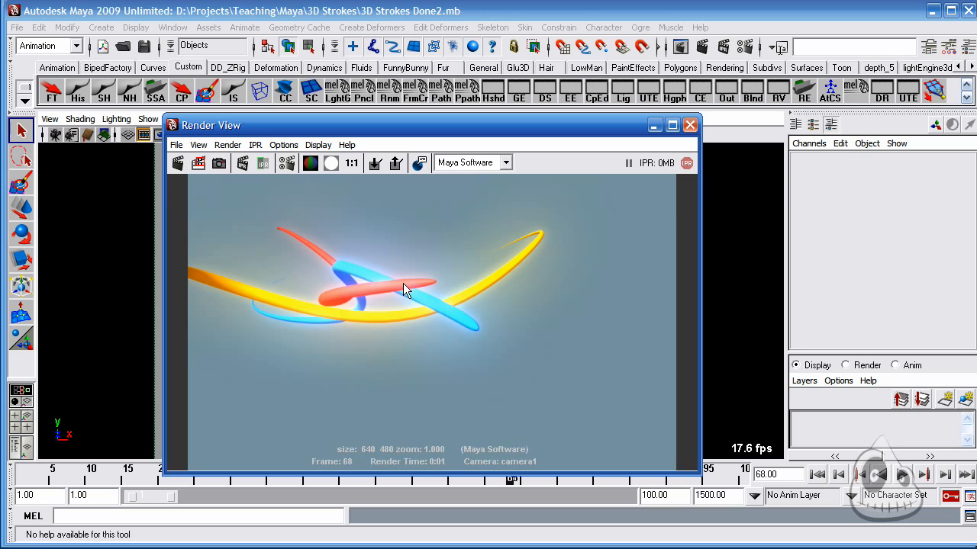
{"action": "mouse_move", "coordinate": [368, 322]}
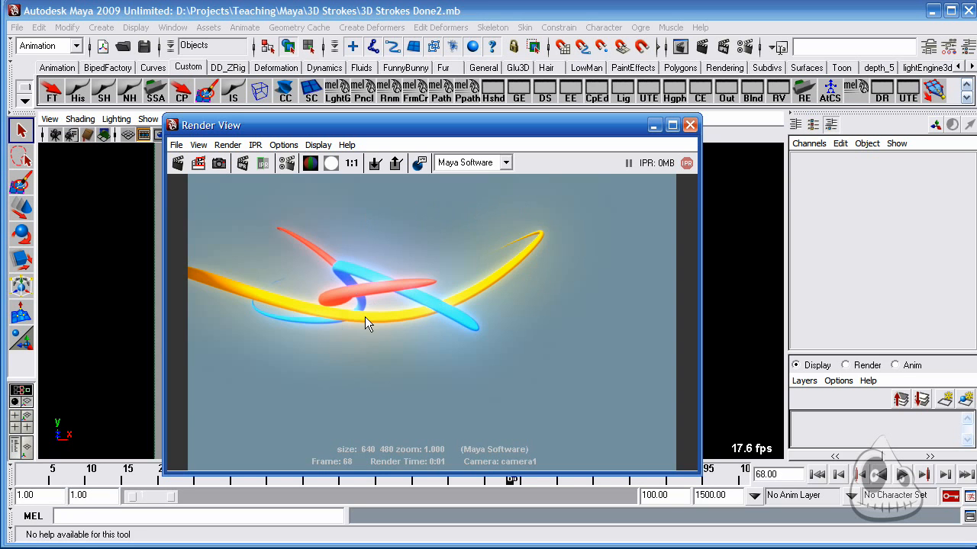
{"action": "mouse_move", "coordinate": [422, 295]}
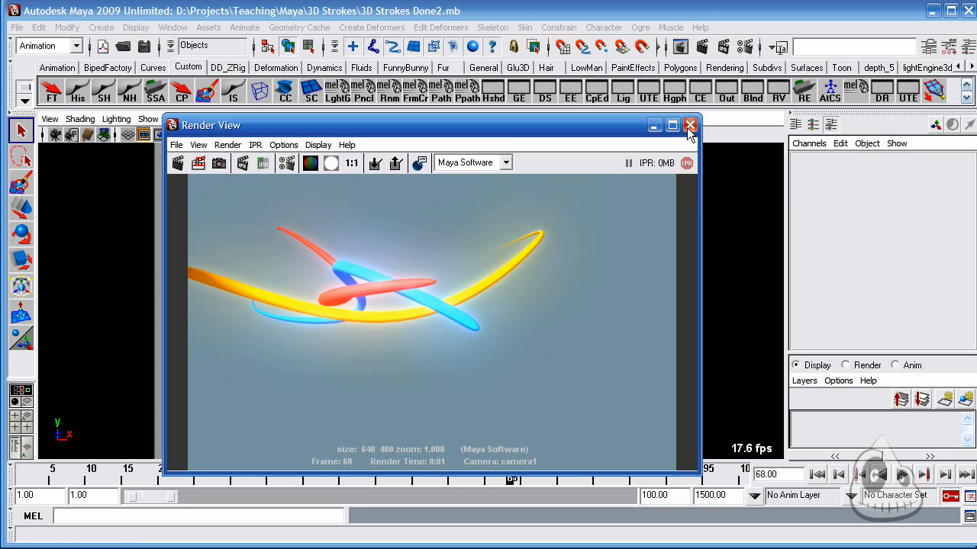
Close the Render View preview of the crossing coloured strokes.
{"action": "left_click", "coordinate": [689, 125]}
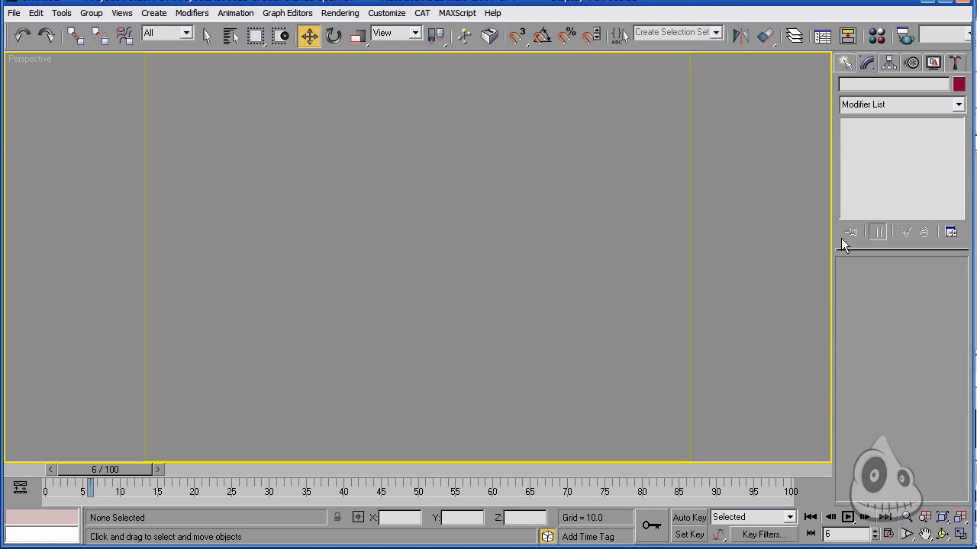
{"action": "mouse_move", "coordinate": [885, 63]}
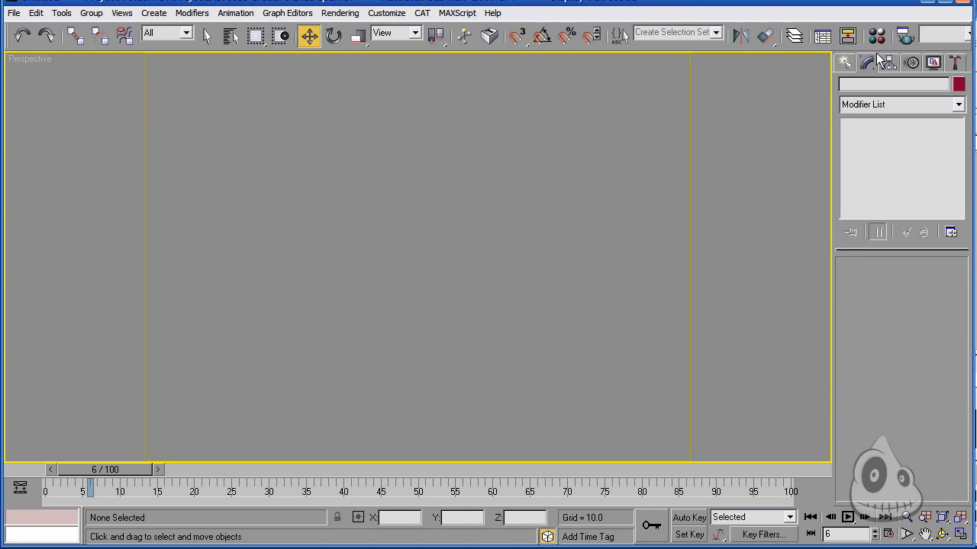
Activate the spline Line creation tool from Create > Shapes > Splines.
{"action": "left_click", "coordinate": [844, 63]}
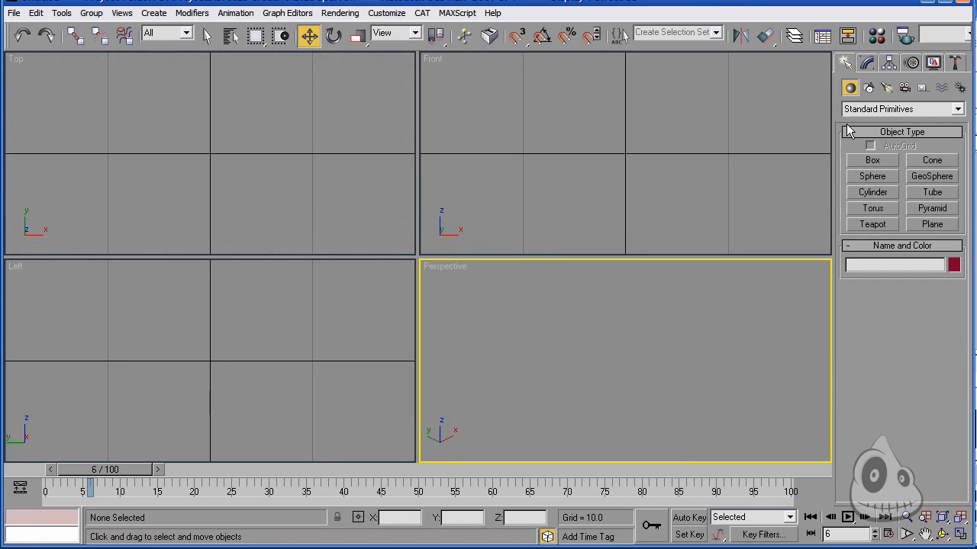
{"action": "left_click", "coordinate": [868, 87]}
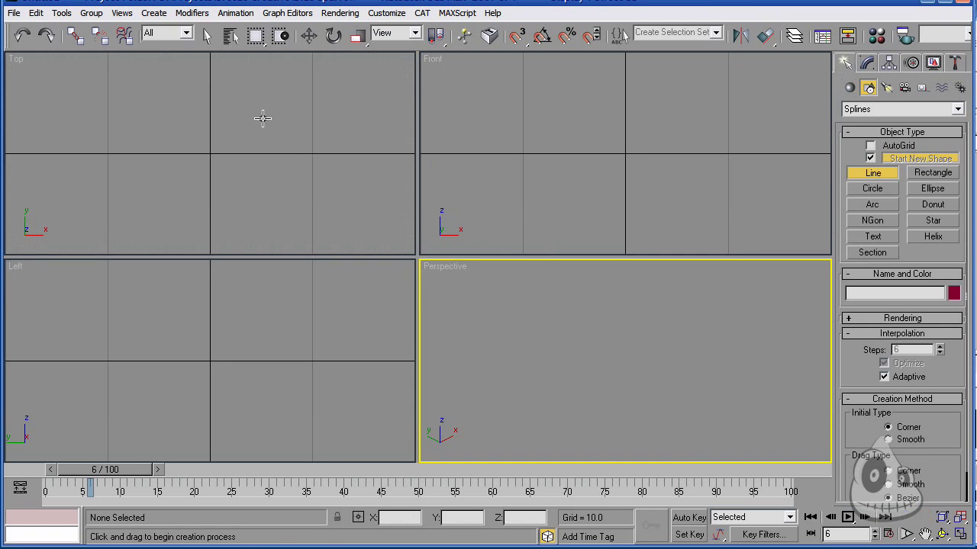
Draw a wavy Line01 spline in the Top view and add an Edit Spline modifier to it.
{"action": "left_click_drag", "start_coordinate": [156, 74], "coordinate": [267, 128]}
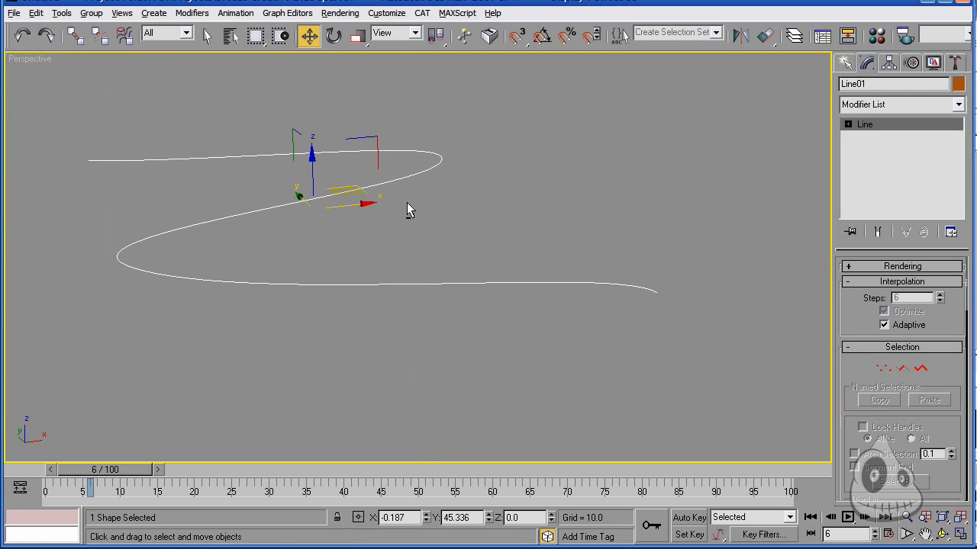
{"action": "left_click_drag", "start_coordinate": [408, 210], "coordinate": [529, 340]}
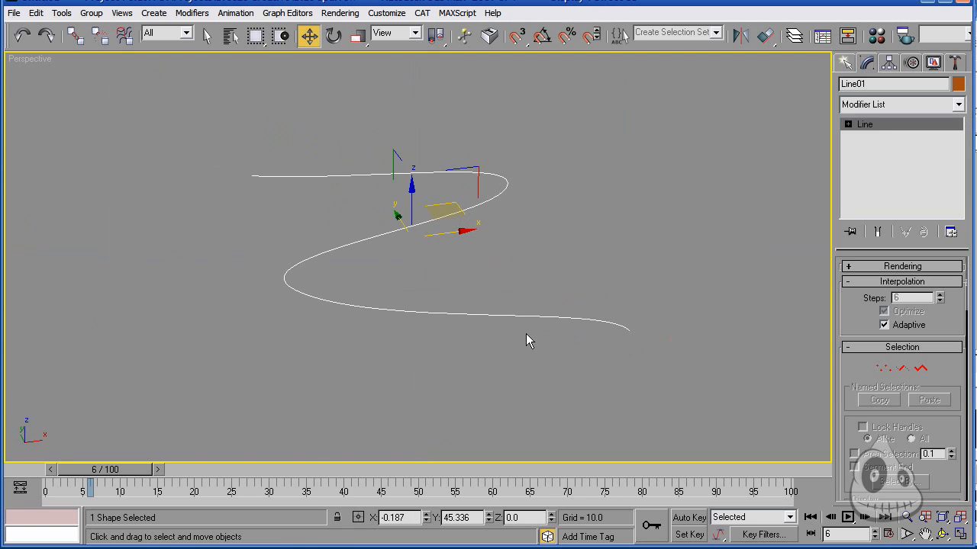
{"action": "mouse_move", "coordinate": [290, 193]}
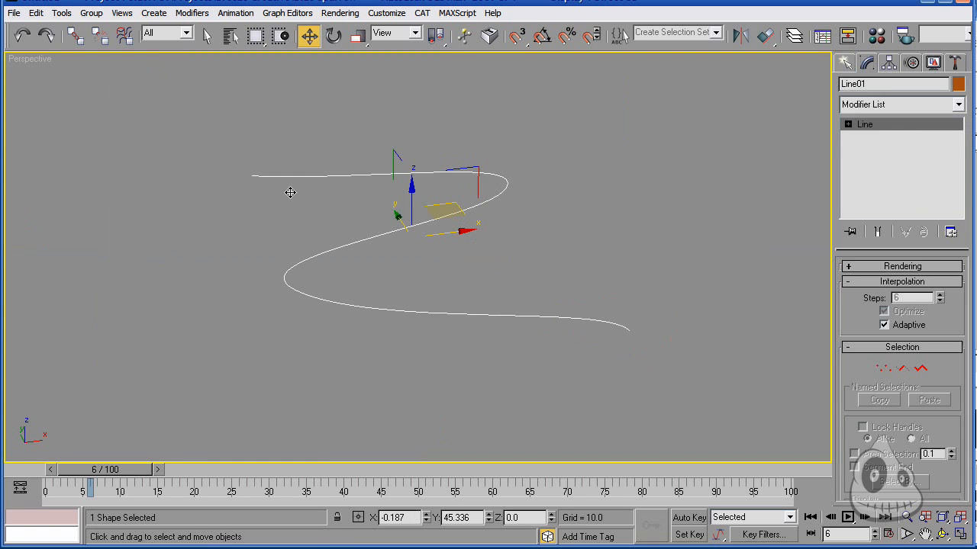
{"action": "left_click", "coordinate": [900, 103]}
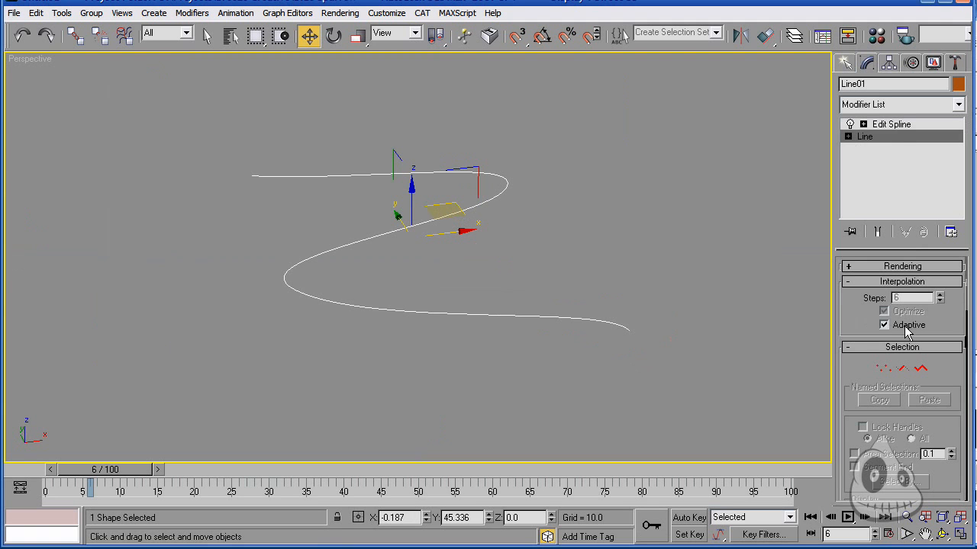
In vertex mode, reset tangents and move vertices along Z so the spline twists in 3D.
{"action": "left_click", "coordinate": [901, 281]}
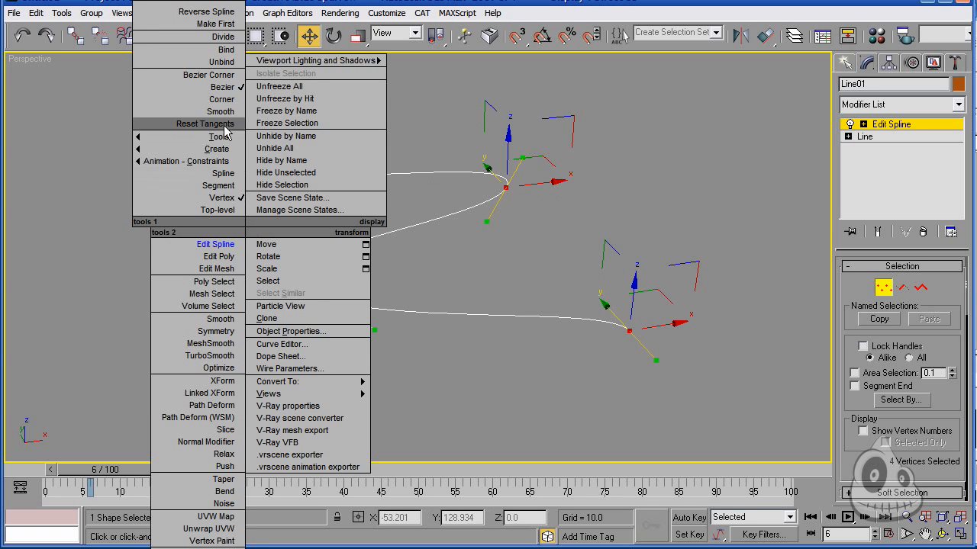
{"action": "left_click", "coordinate": [322, 87]}
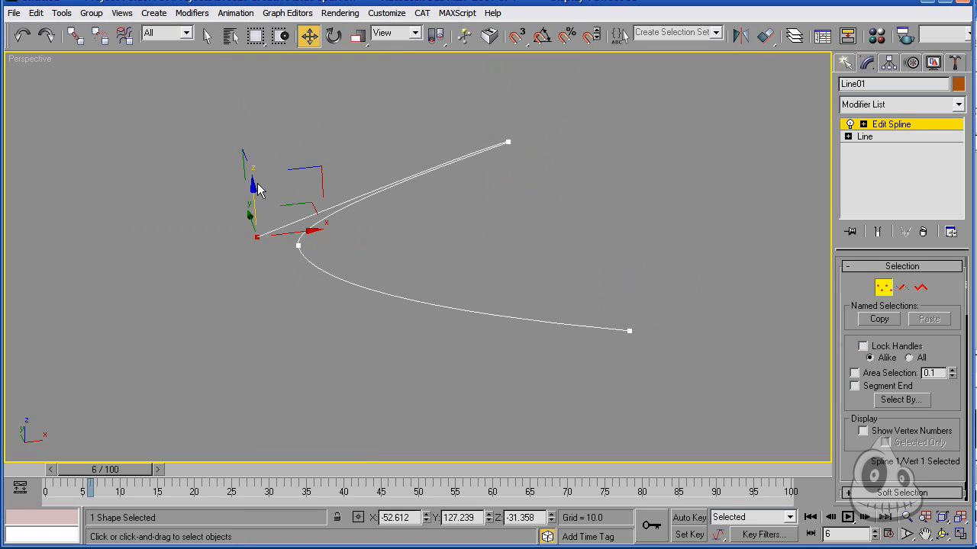
{"action": "left_click", "coordinate": [628, 330]}
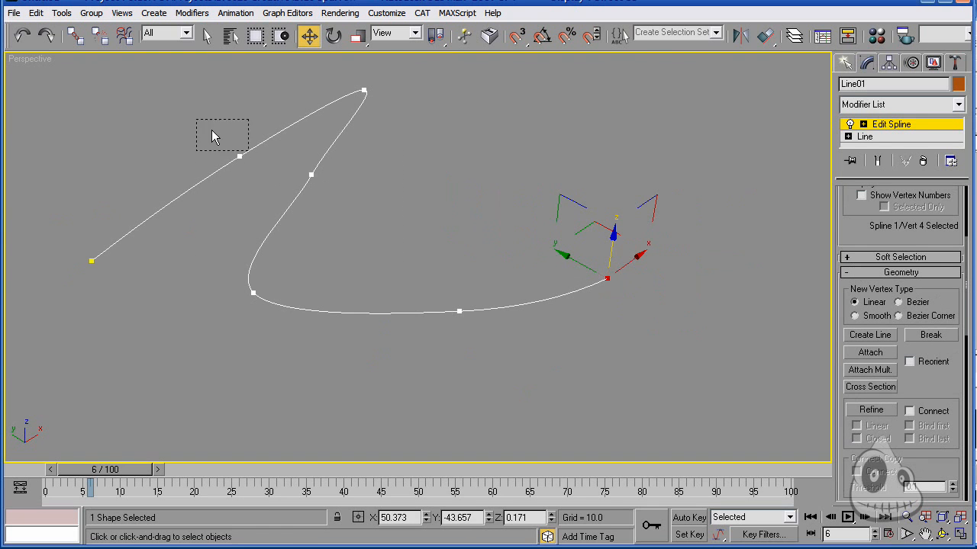
{"action": "right_click", "coordinate": [215, 136]}
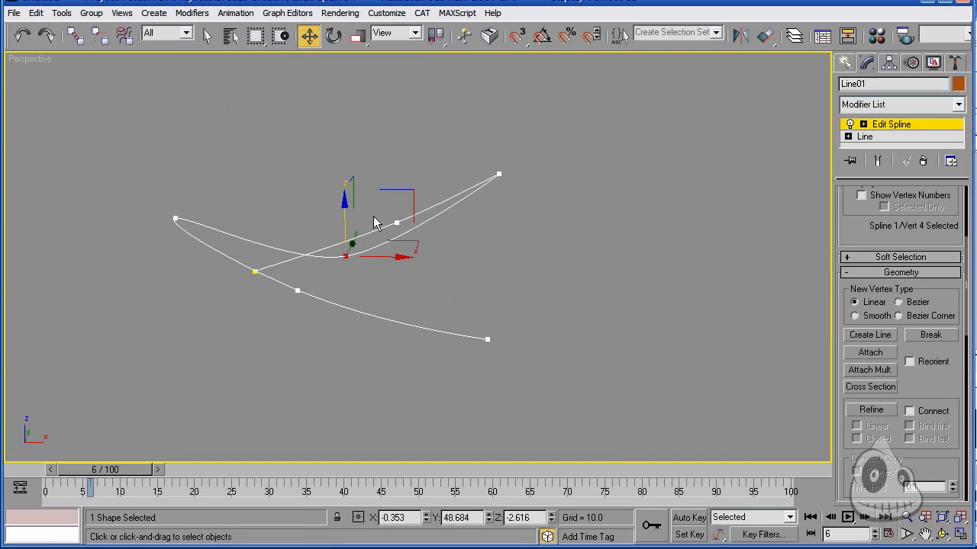
{"action": "left_click_drag", "start_coordinate": [352, 245], "coordinate": [397, 160]}
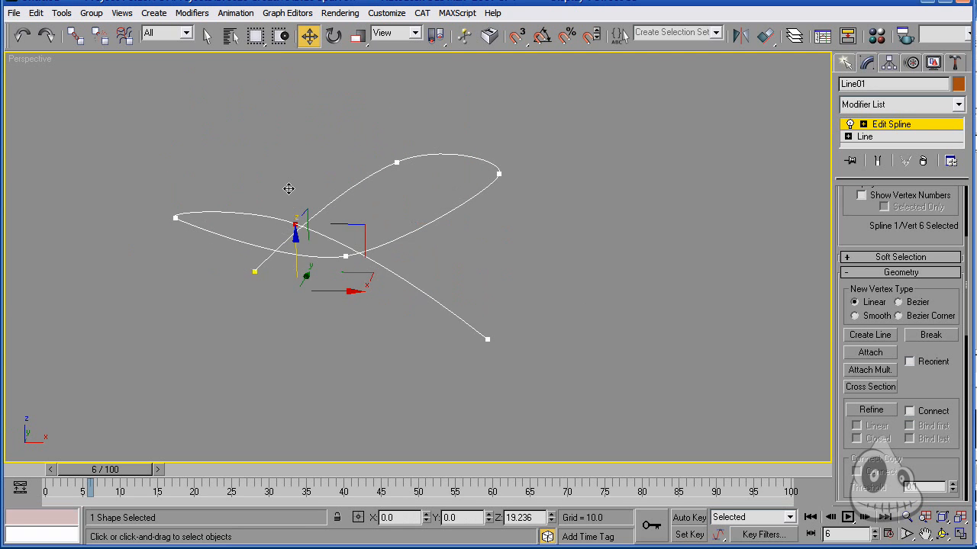
{"action": "left_click_drag", "start_coordinate": [295, 229], "coordinate": [507, 206]}
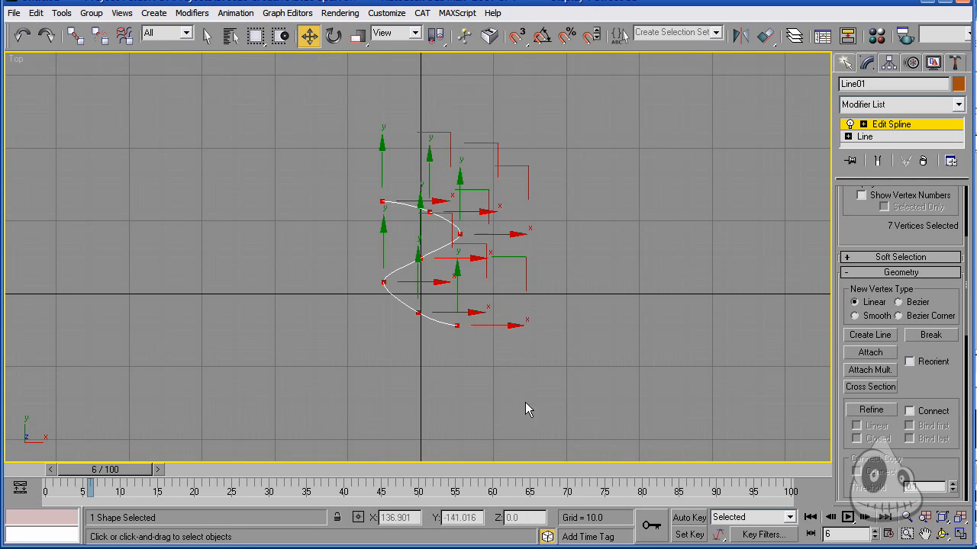
Leave vertex level and rename the twisted spline to 'Path'.
{"action": "left_click", "coordinate": [351, 36]}
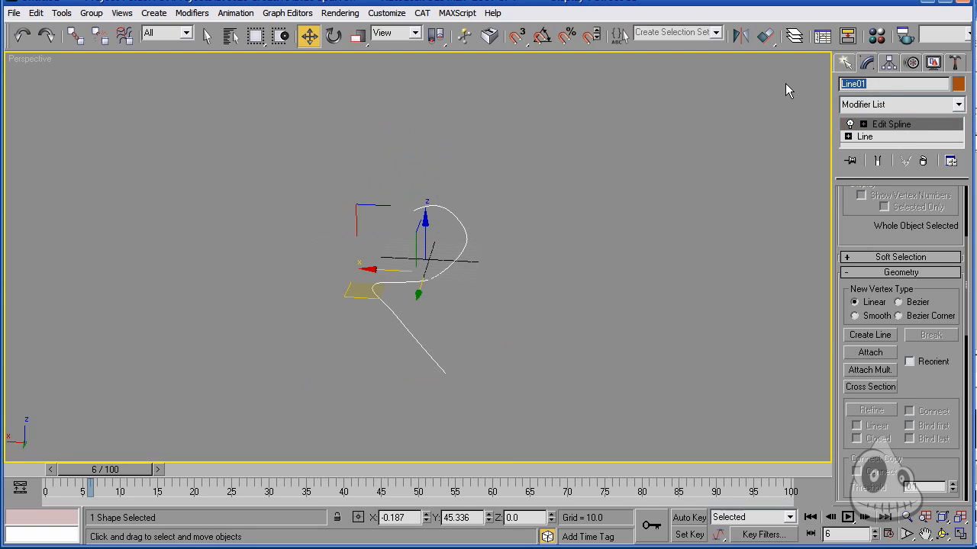
{"action": "type", "text": "Path"}
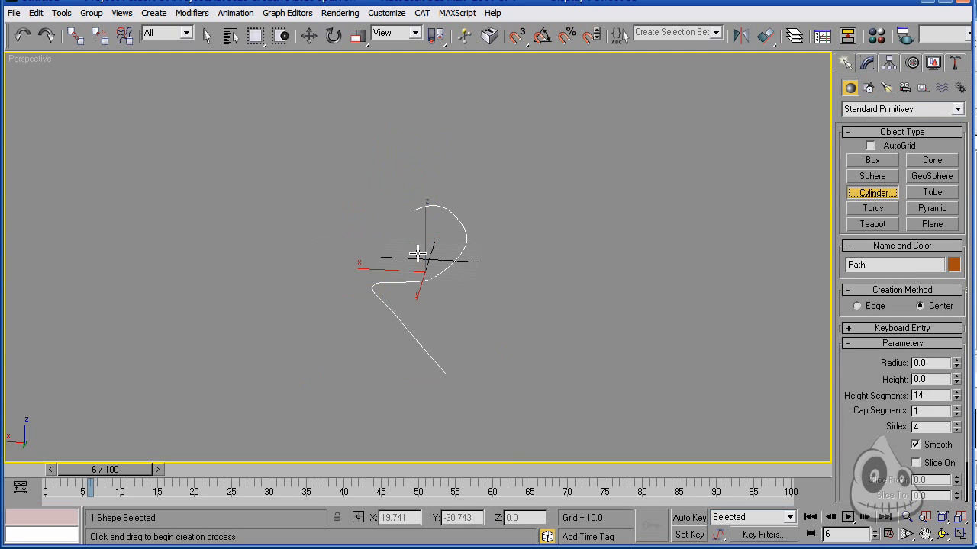
Create a cylinder beside the path with 8 sides, 5 height segments, radius 15 and height 50.
{"action": "left_click_drag", "start_coordinate": [416, 267], "coordinate": [480, 271]}
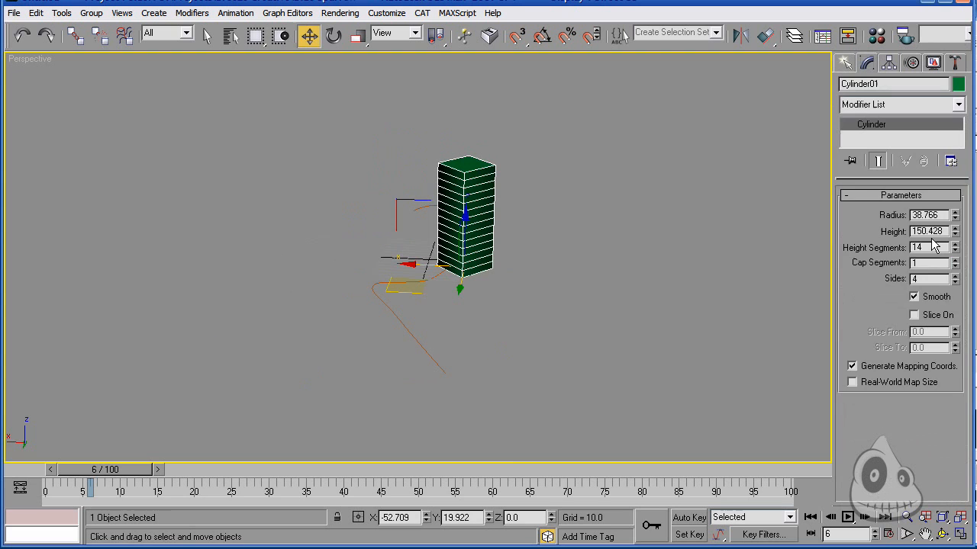
{"action": "left_click", "coordinate": [955, 276]}
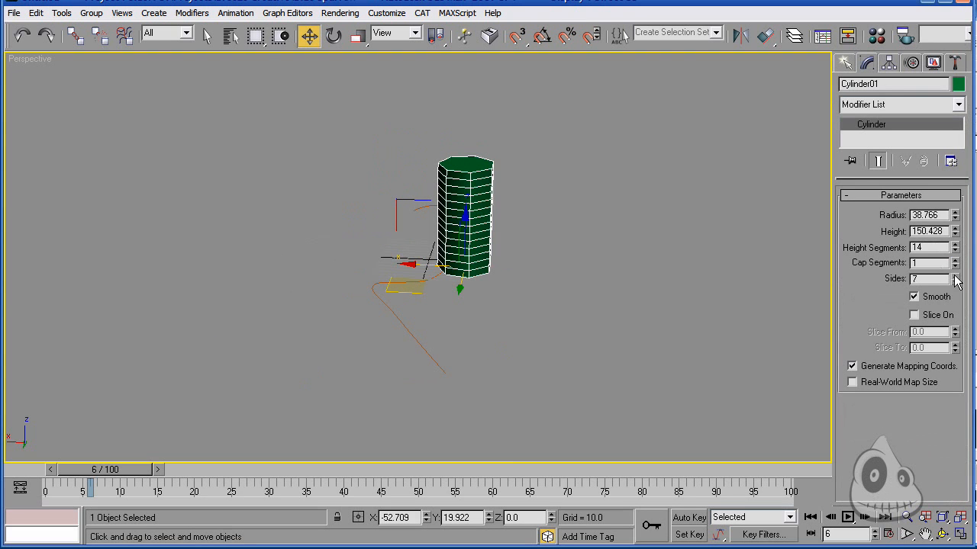
{"action": "left_click", "coordinate": [955, 276]}
{"action": "type", "text": "5"}
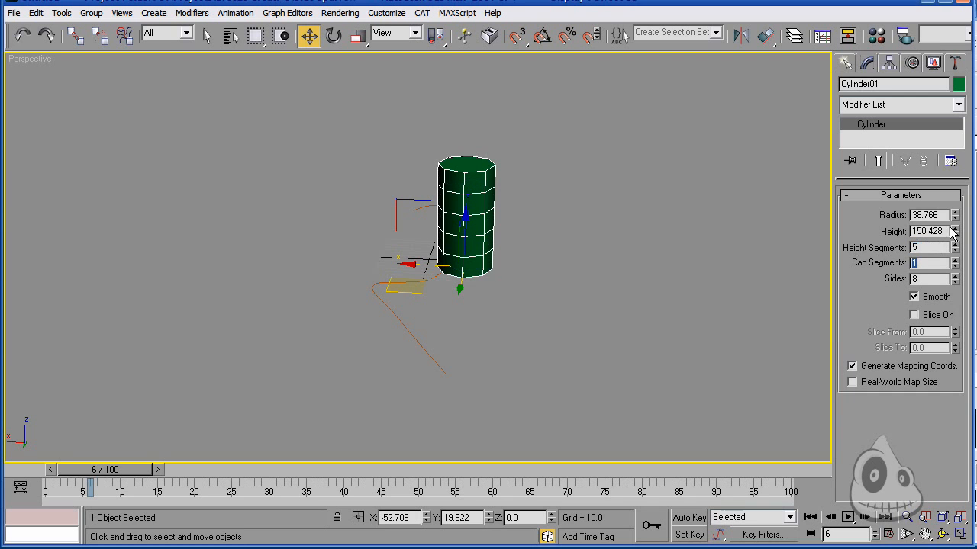
{"action": "type", "text": "15.0"}
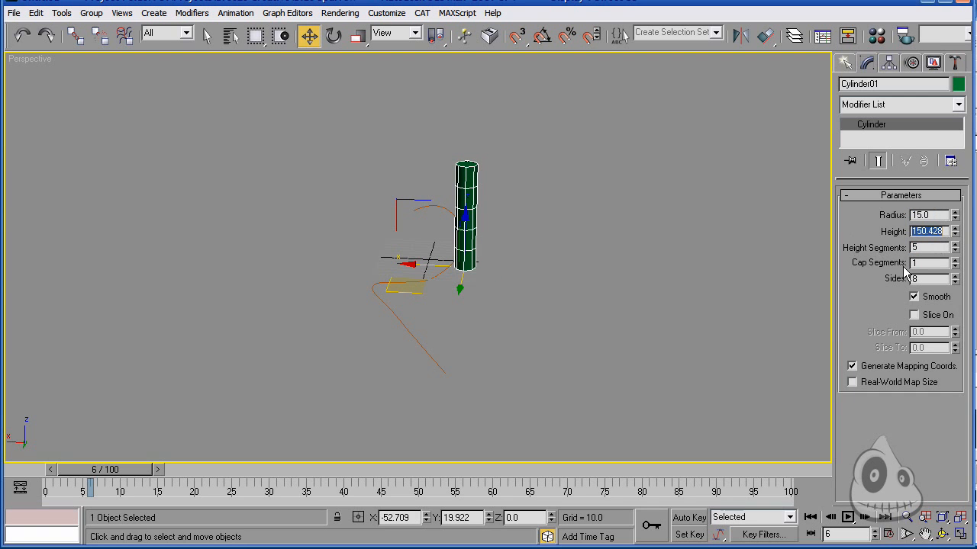
{"action": "type", "text": "50.0"}
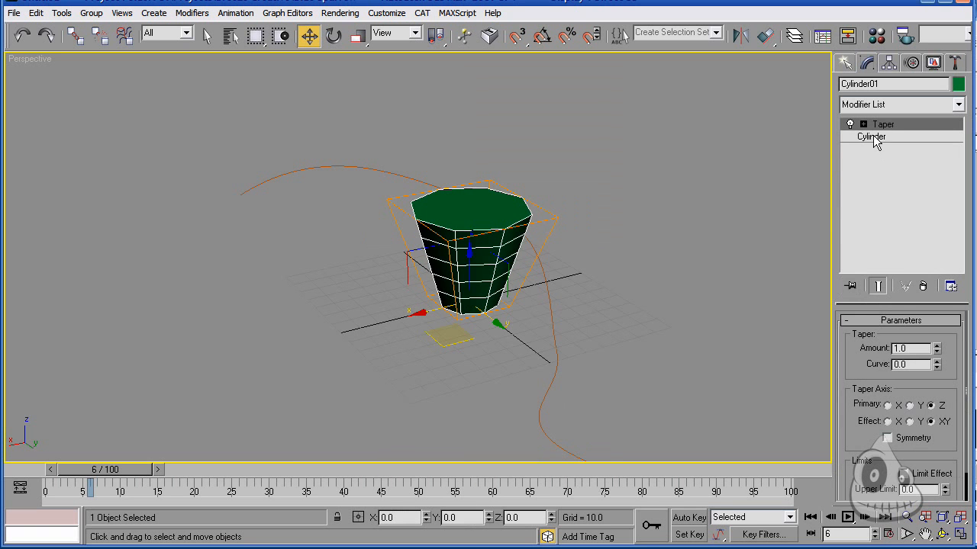
Expand the Taper modifier (Amount -0.09, Curve 1.68) to its Gizmo/Center sub-objects.
{"action": "left_click", "coordinate": [862, 124]}
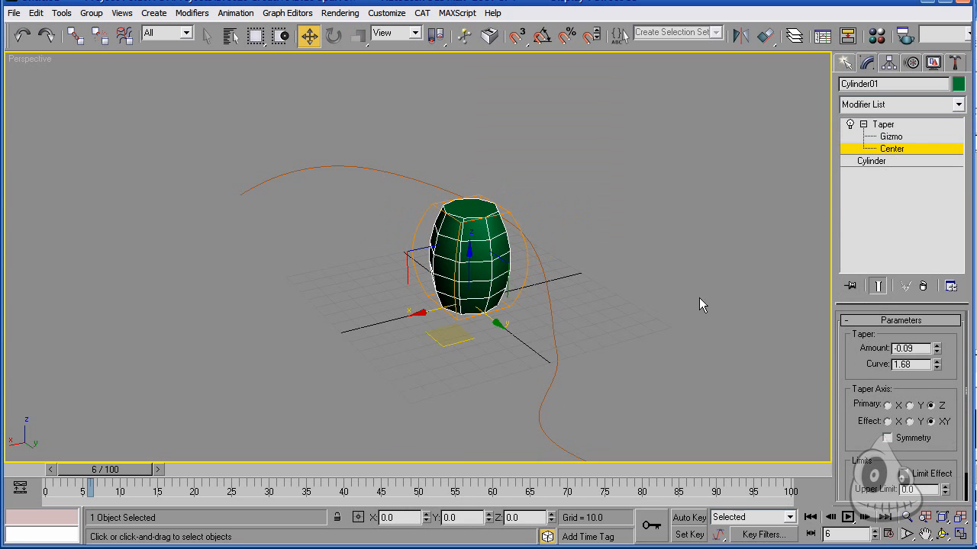
{"action": "mouse_move", "coordinate": [467, 232]}
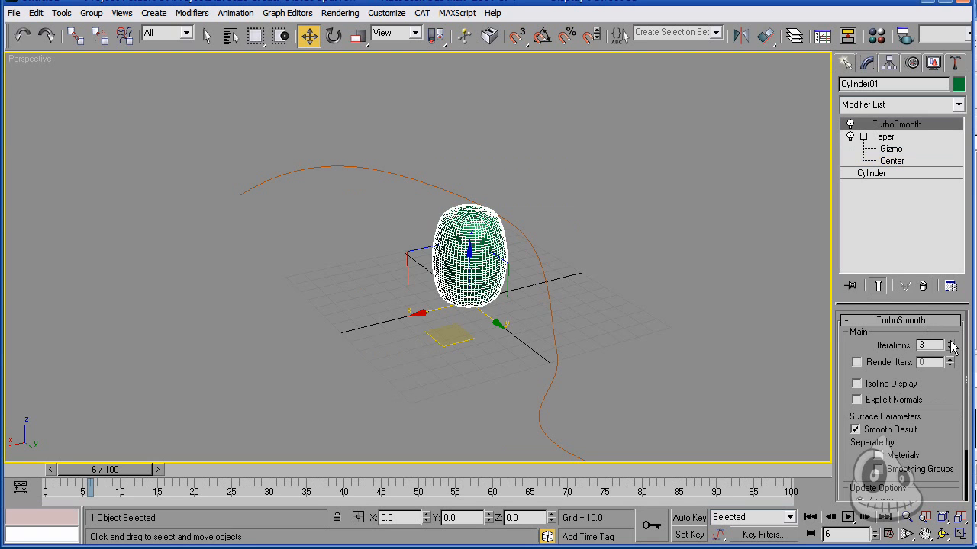
{"action": "mouse_move", "coordinate": [897, 390]}
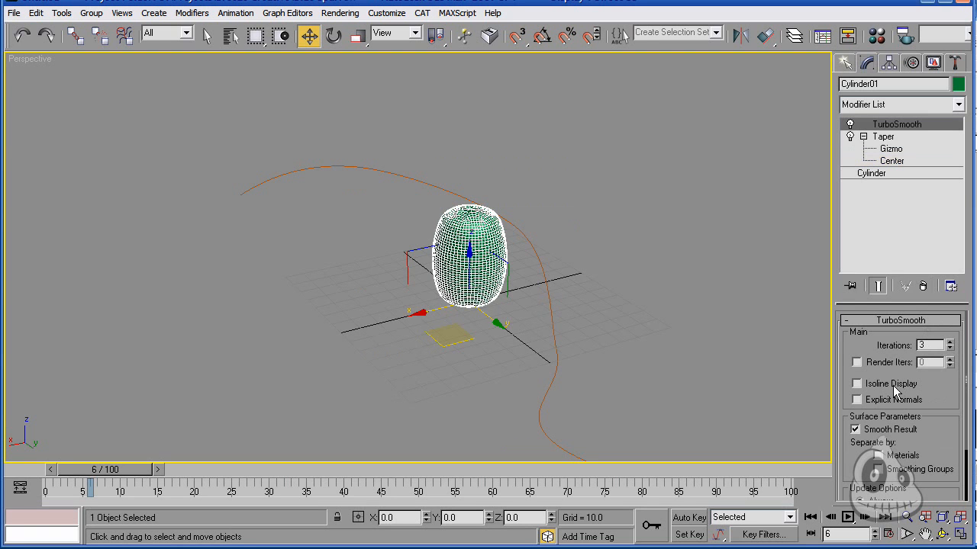
Toggle TurboSmooth isoline display, then apply MeshSmooth to the tapered cylinder from the quad menu.
{"action": "left_click", "coordinate": [855, 383]}
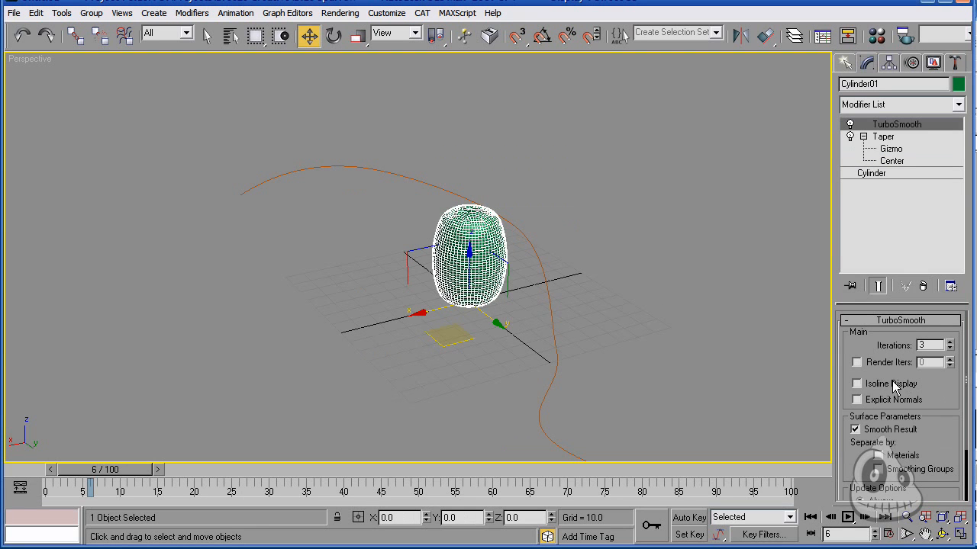
{"action": "left_click", "coordinate": [856, 384]}
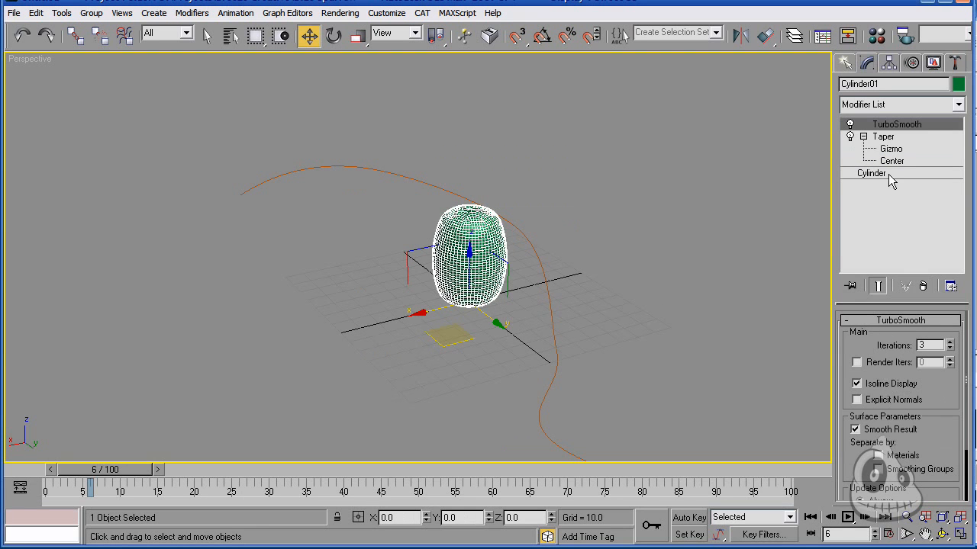
{"action": "right_click", "coordinate": [477, 248]}
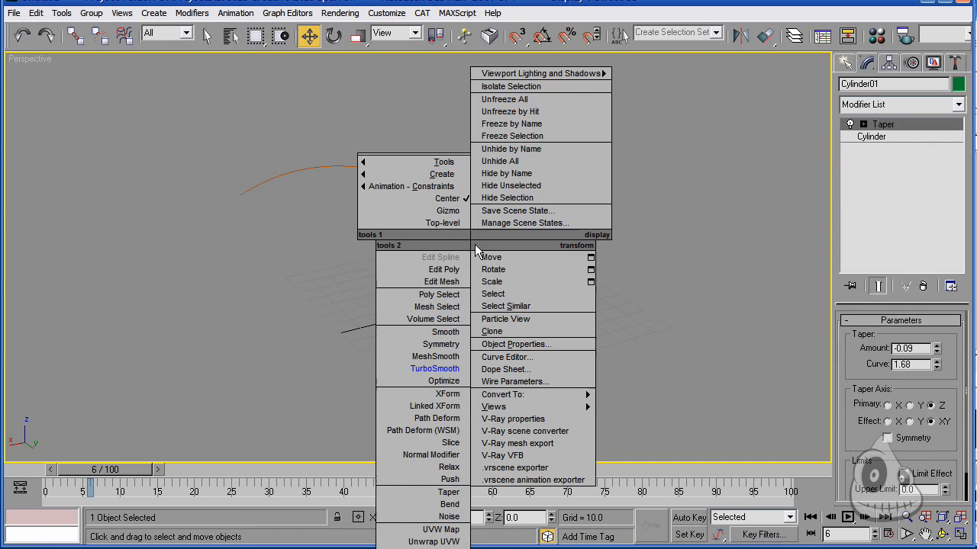
{"action": "left_click", "coordinate": [429, 357]}
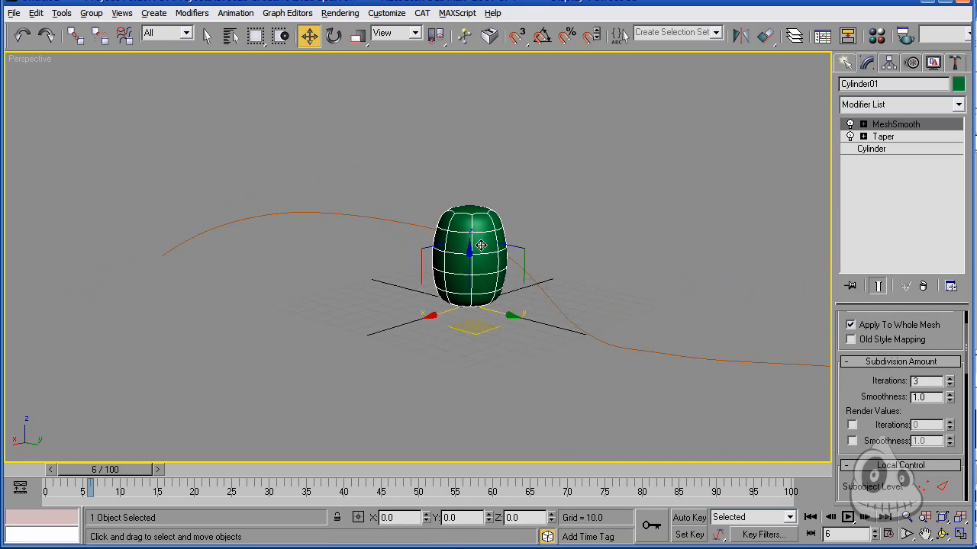
{"action": "left_click_drag", "start_coordinate": [481, 244], "coordinate": [476, 279]}
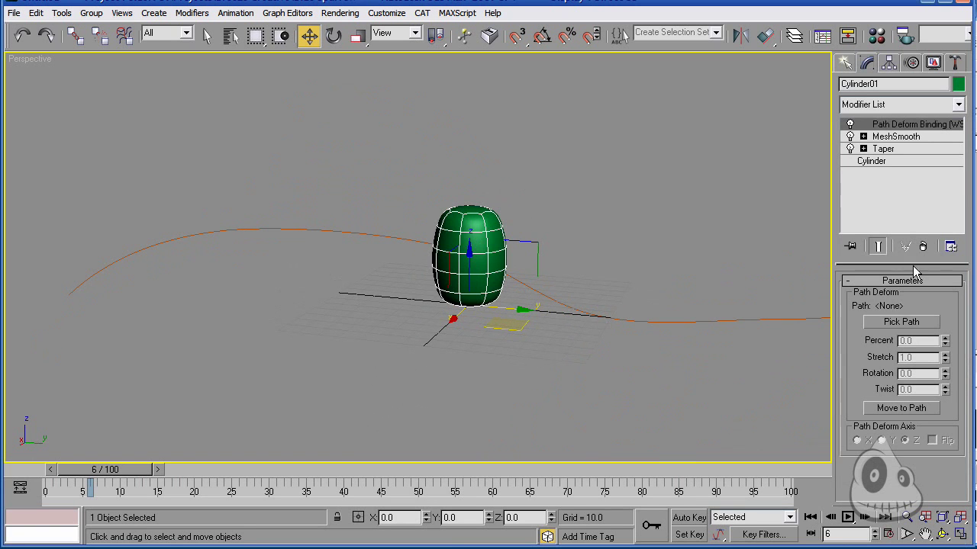
Pick the Path spline in Path Deform Binding and move the cylinder onto it.
{"action": "left_click", "coordinate": [901, 322]}
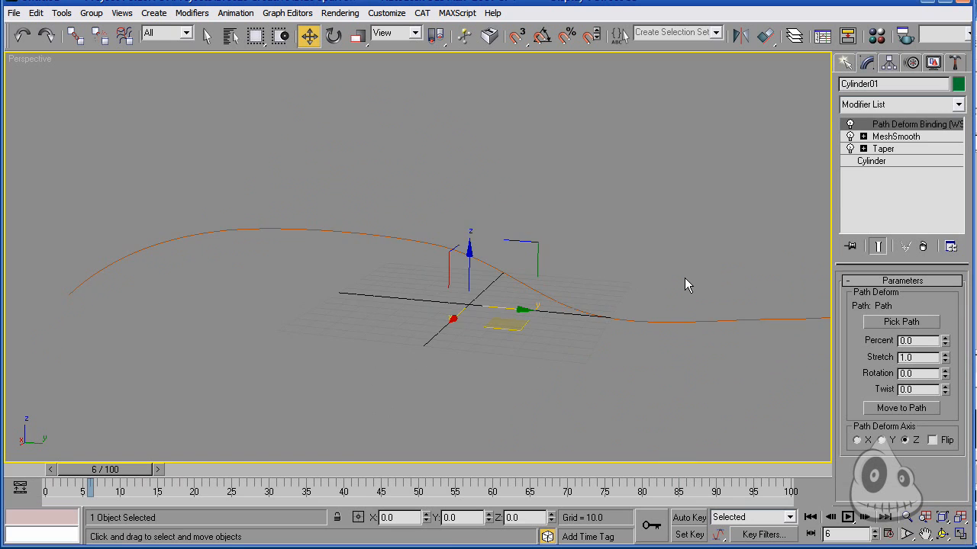
{"action": "left_click", "coordinate": [900, 408]}
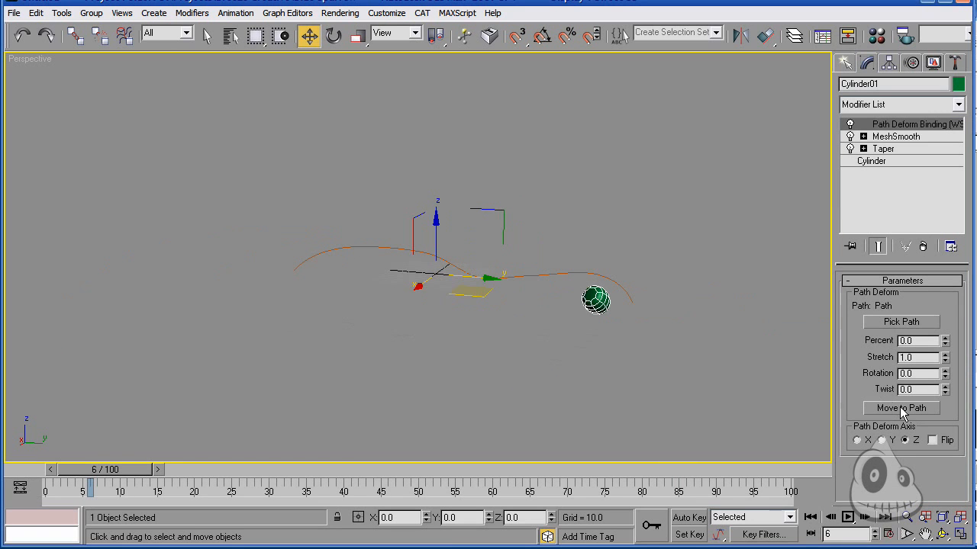
{"action": "left_click", "coordinate": [900, 408]}
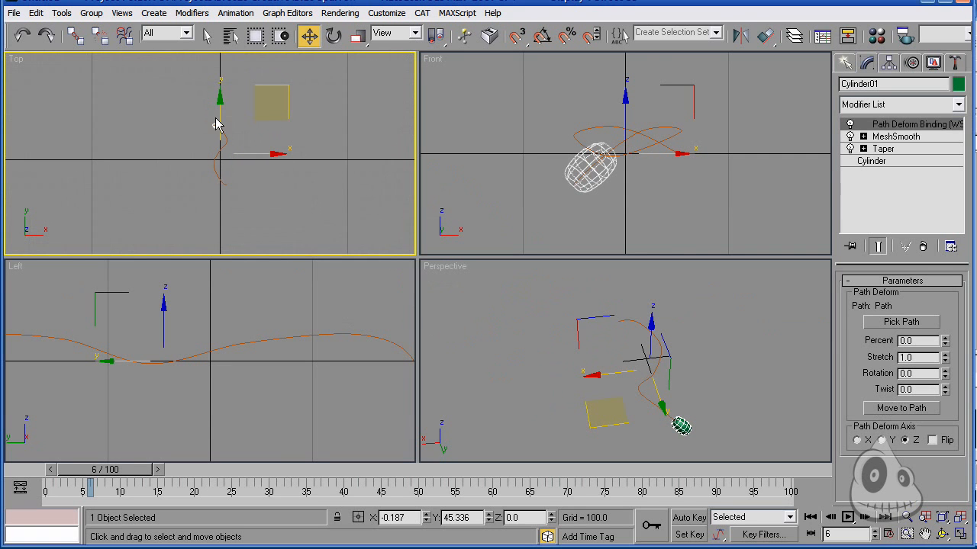
{"action": "mouse_move", "coordinate": [565, 349]}
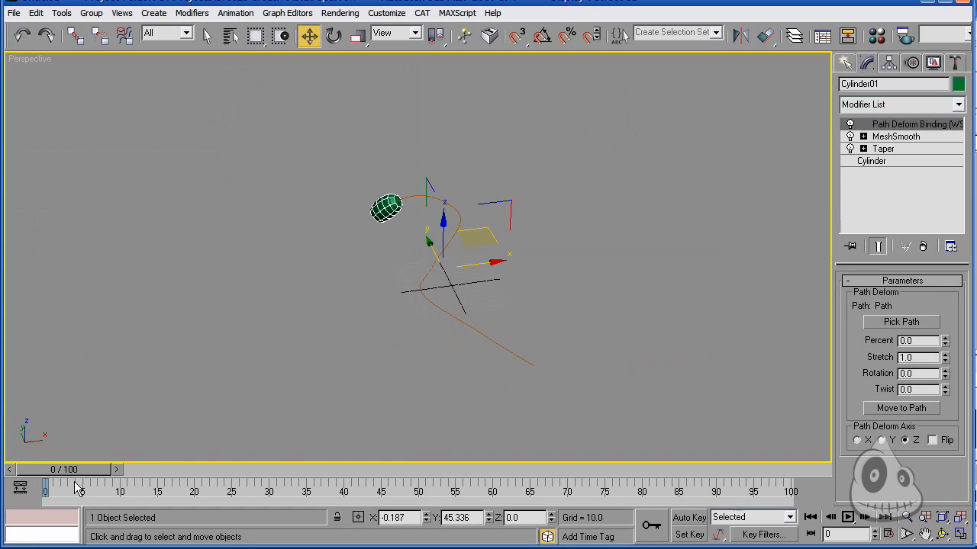
With Auto Key on, keyframe Path Deform Percent to 100 at frame 100 and scrub to check the travel.
{"action": "left_click", "coordinate": [687, 518]}
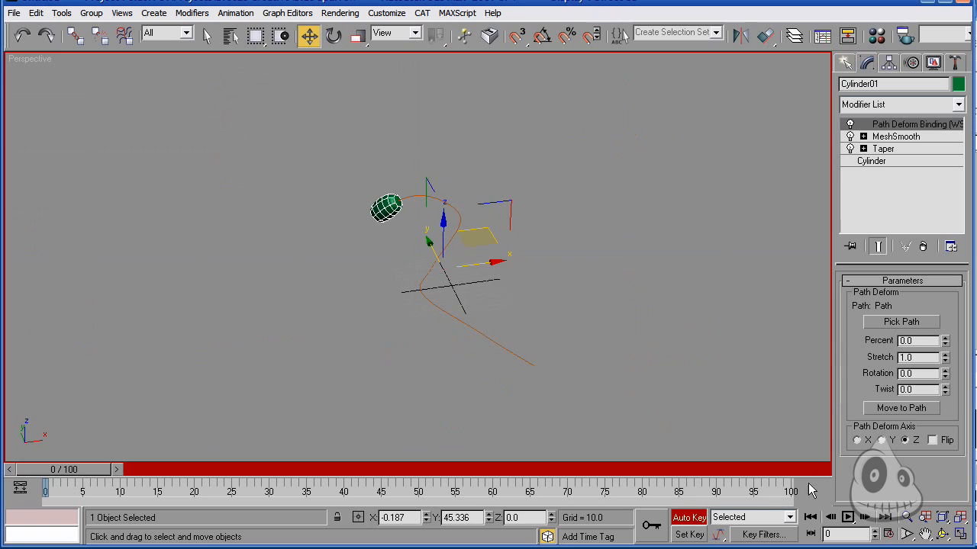
{"action": "left_click_drag", "start_coordinate": [46, 469], "coordinate": [618, 469]}
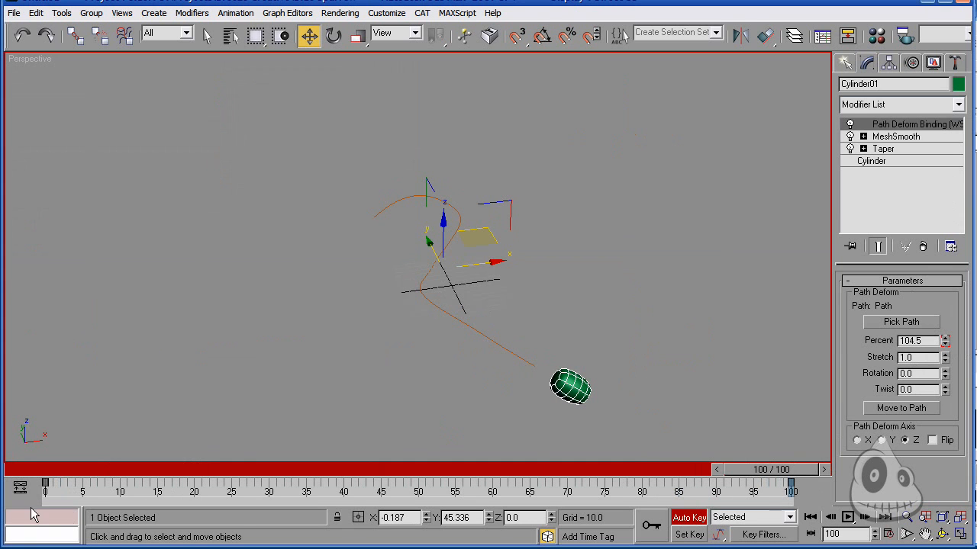
{"action": "left_click_drag", "start_coordinate": [790, 469], "coordinate": [404, 469]}
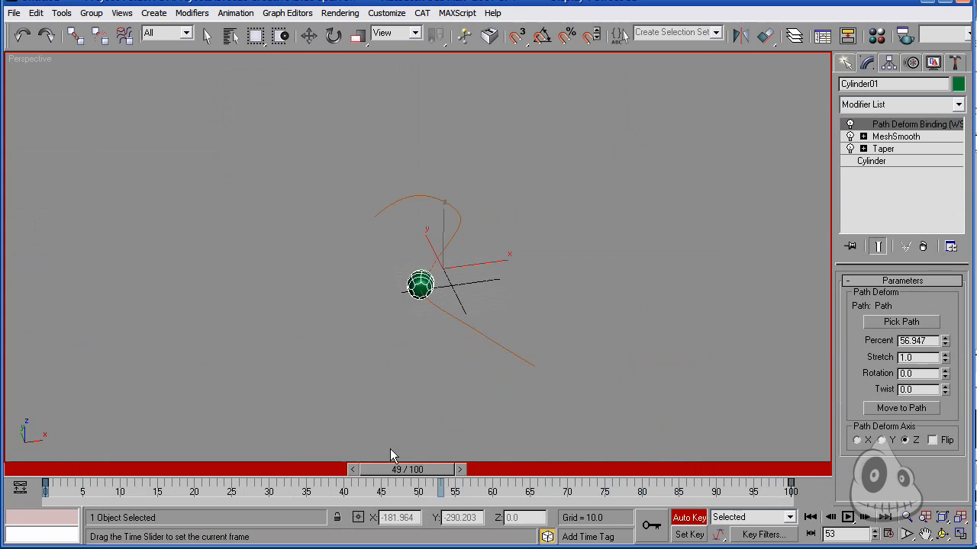
{"action": "left_click_drag", "start_coordinate": [404, 469], "coordinate": [287, 469]}
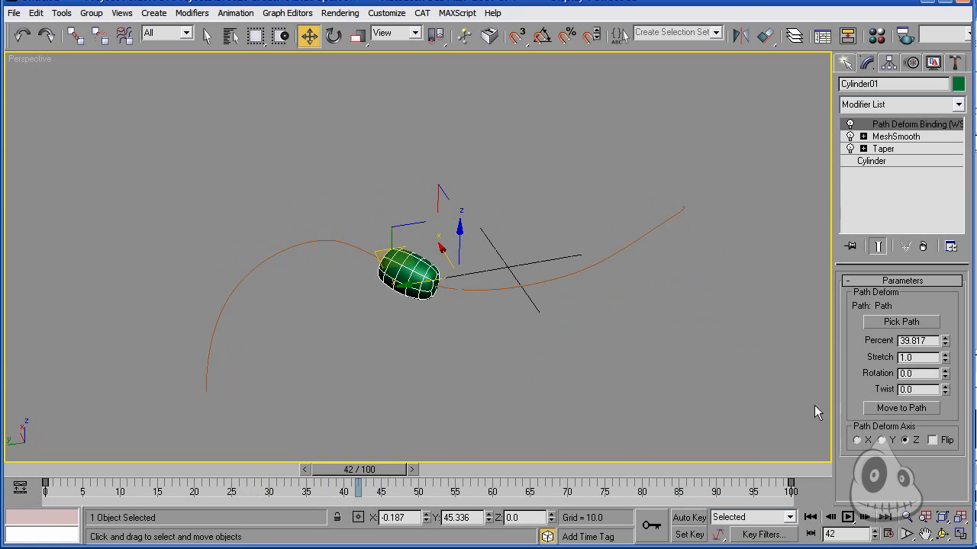
{"action": "mouse_move", "coordinate": [950, 417]}
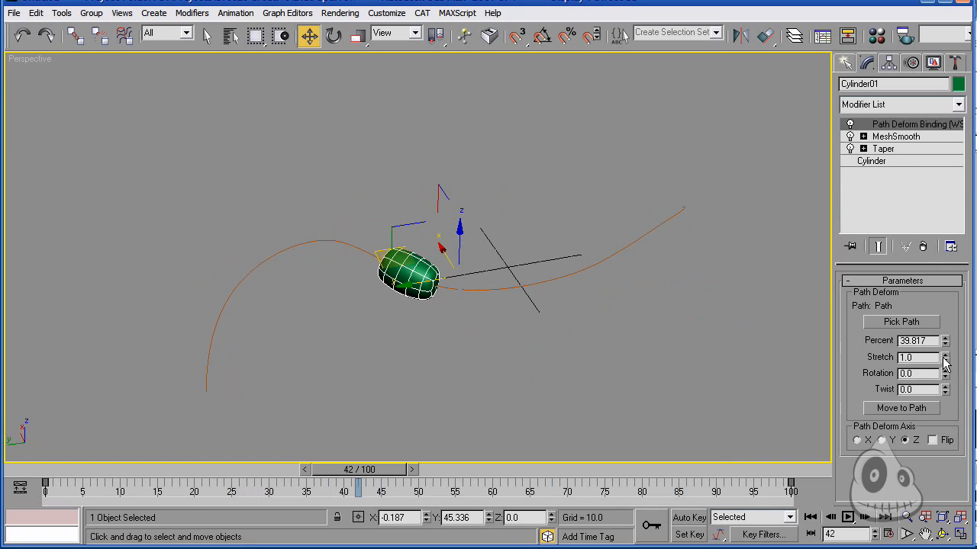
Make the cylinder a slender tube with radius 3.9, height 201.6 and 11 height segments.
{"action": "left_click", "coordinate": [871, 161]}
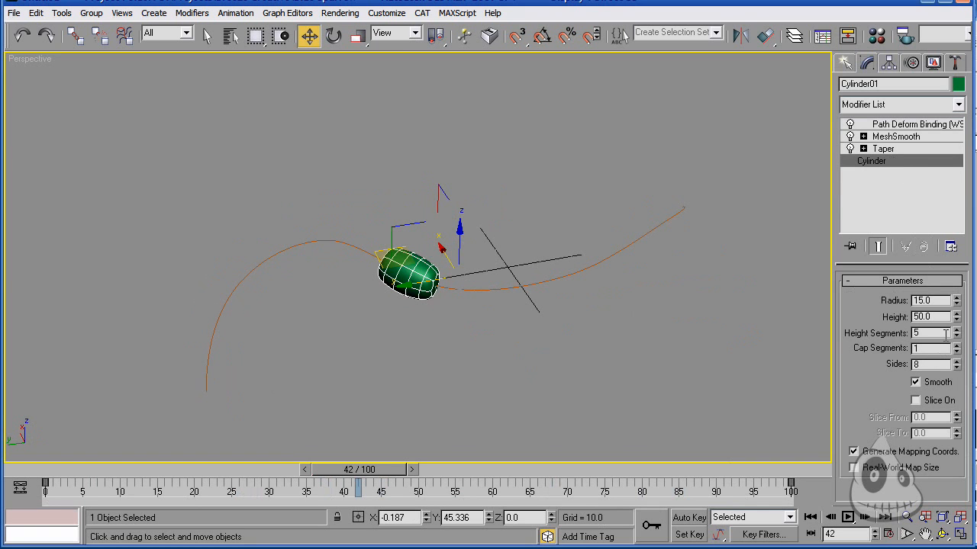
{"action": "left_click", "coordinate": [952, 312]}
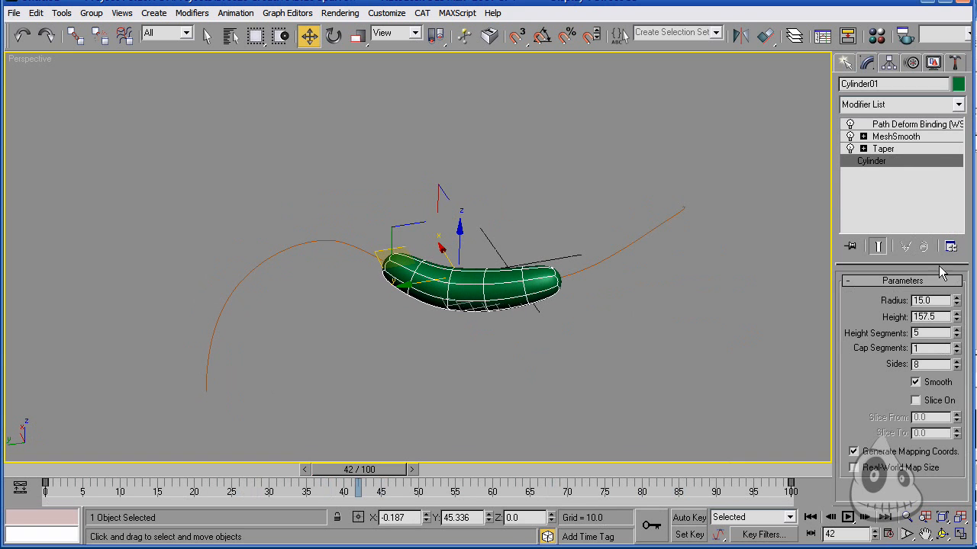
{"action": "left_click", "coordinate": [955, 313]}
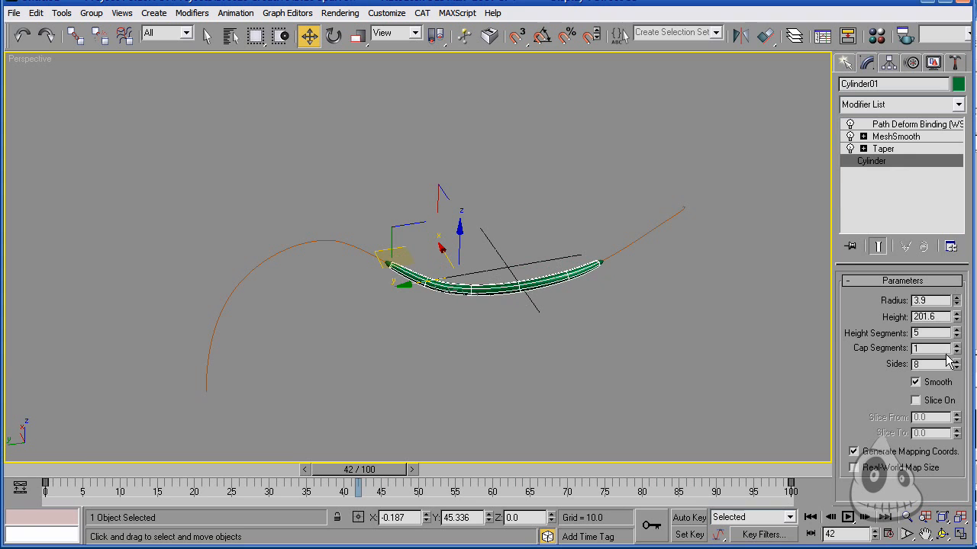
{"action": "left_click", "coordinate": [955, 329]}
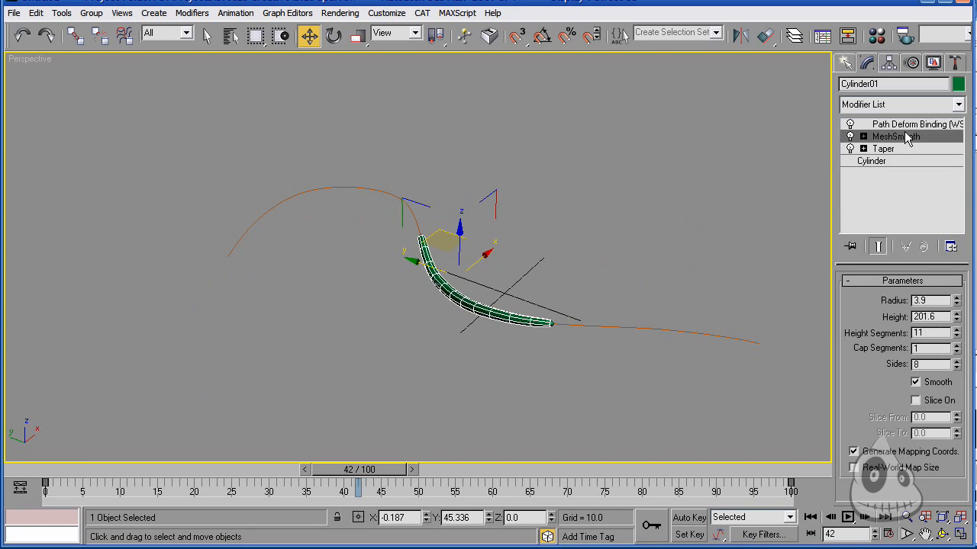
{"action": "left_click", "coordinate": [894, 136]}
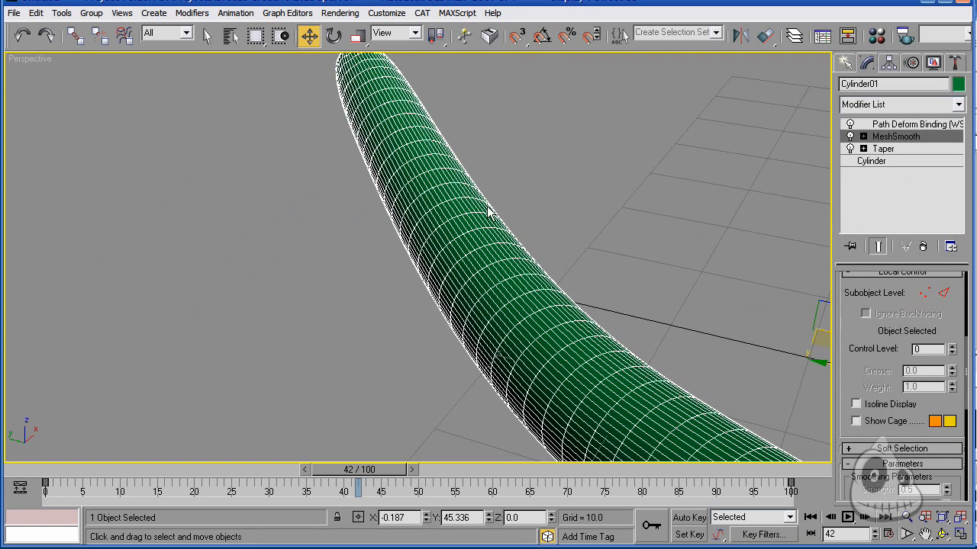
{"action": "mouse_move", "coordinate": [788, 197]}
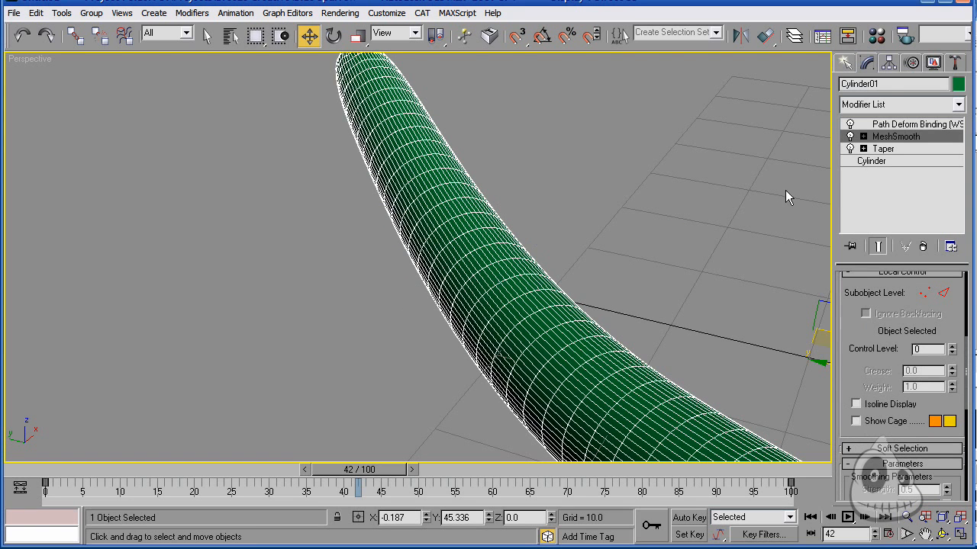
Reduce the tube to 4 sides and slim its radius to about 3.237.
{"action": "left_click", "coordinate": [872, 161]}
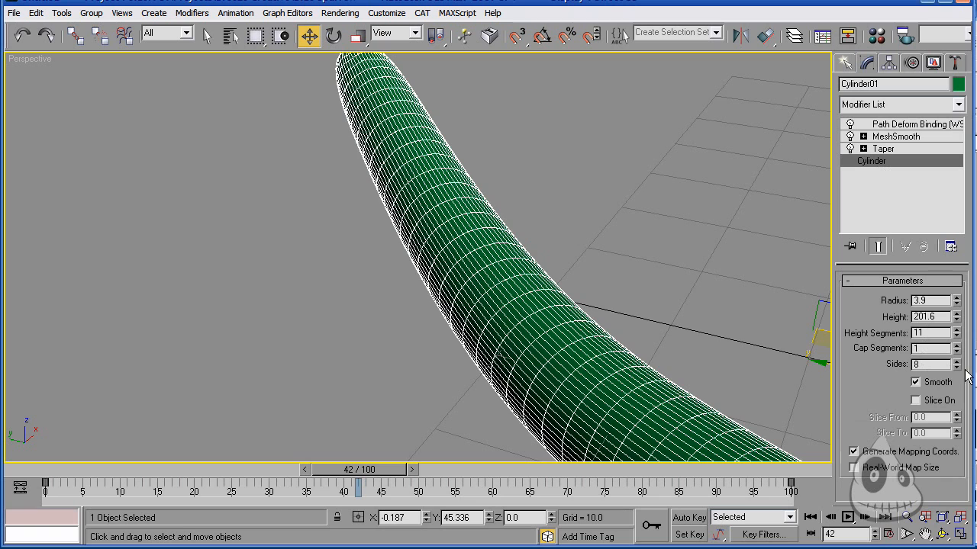
{"action": "left_click", "coordinate": [954, 368]}
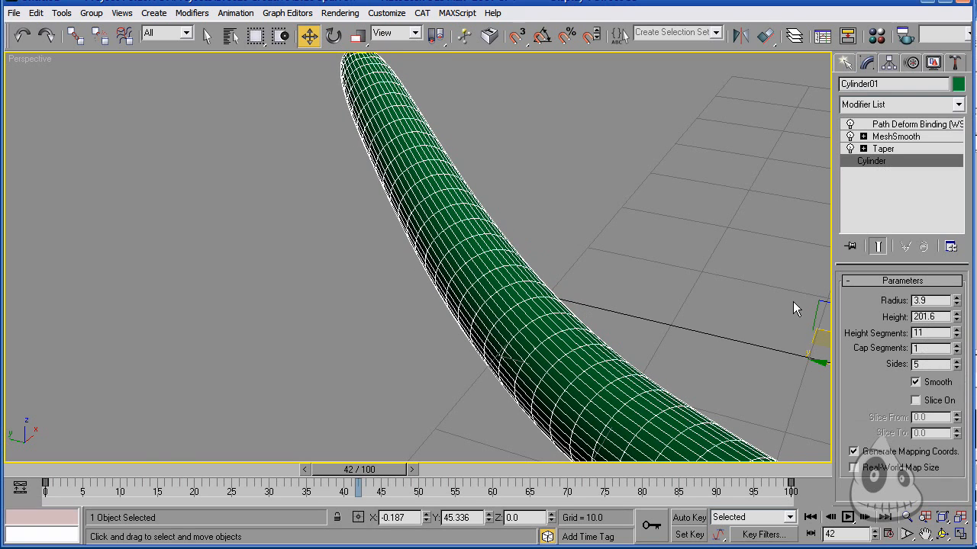
{"action": "left_click", "coordinate": [956, 367]}
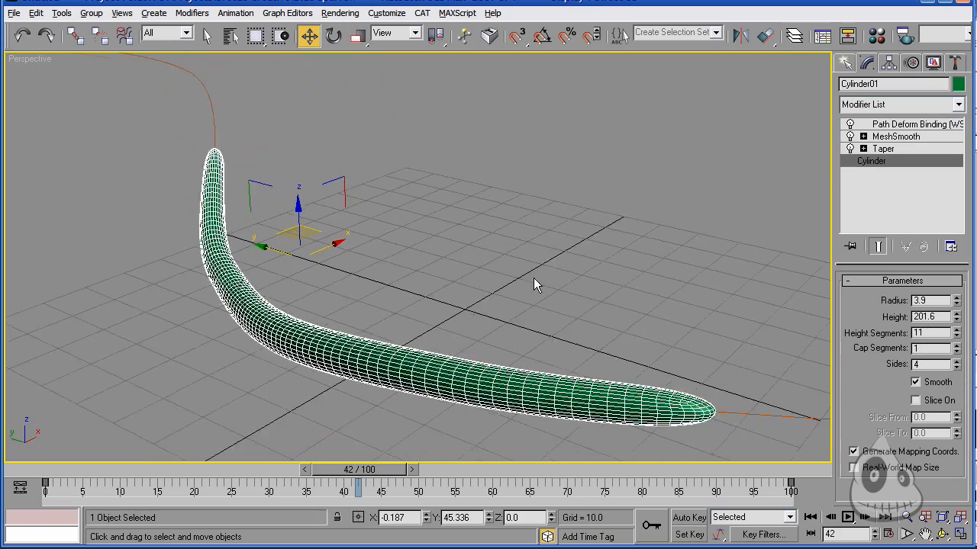
{"action": "left_click_drag", "start_coordinate": [534, 285], "coordinate": [492, 324]}
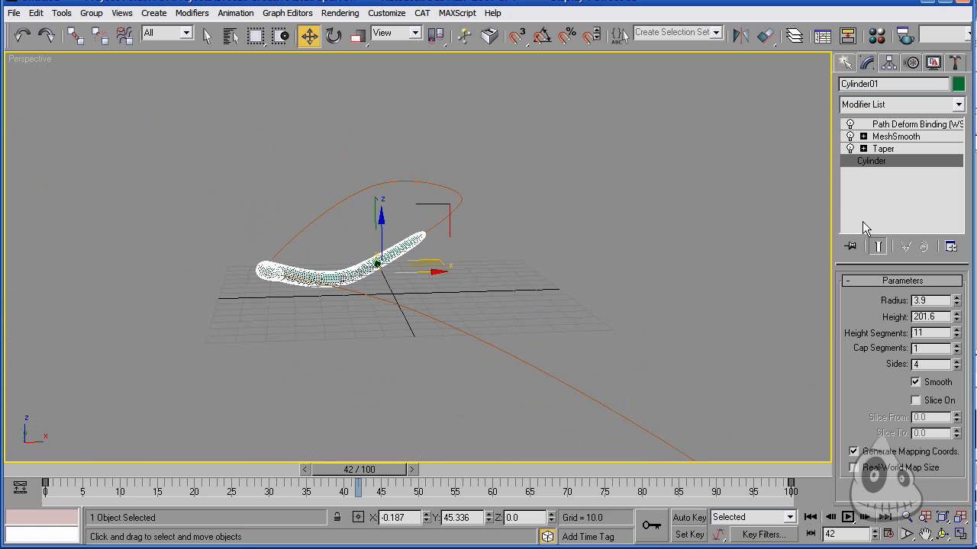
{"action": "left_click_drag", "start_coordinate": [956, 298], "coordinate": [956, 303]}
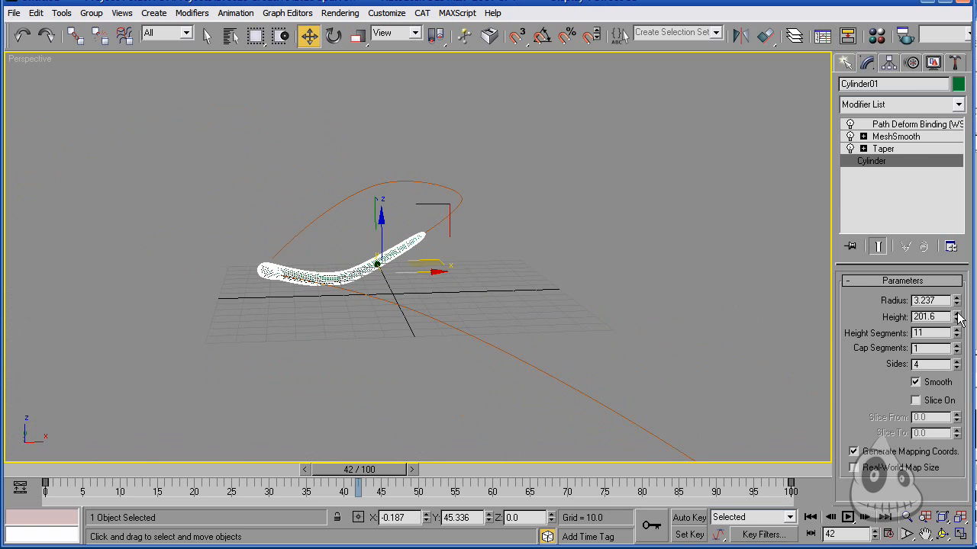
{"action": "left_click", "coordinate": [883, 149]}
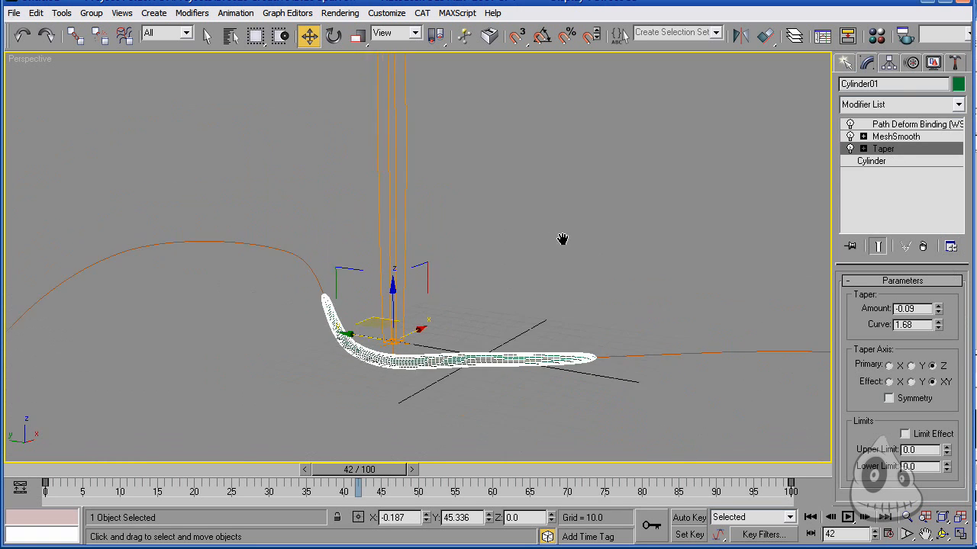
Enable Isoline Display on MeshSmooth and strengthen the taper to amount 1.63, curve -3.01.
{"action": "left_click", "coordinate": [895, 137]}
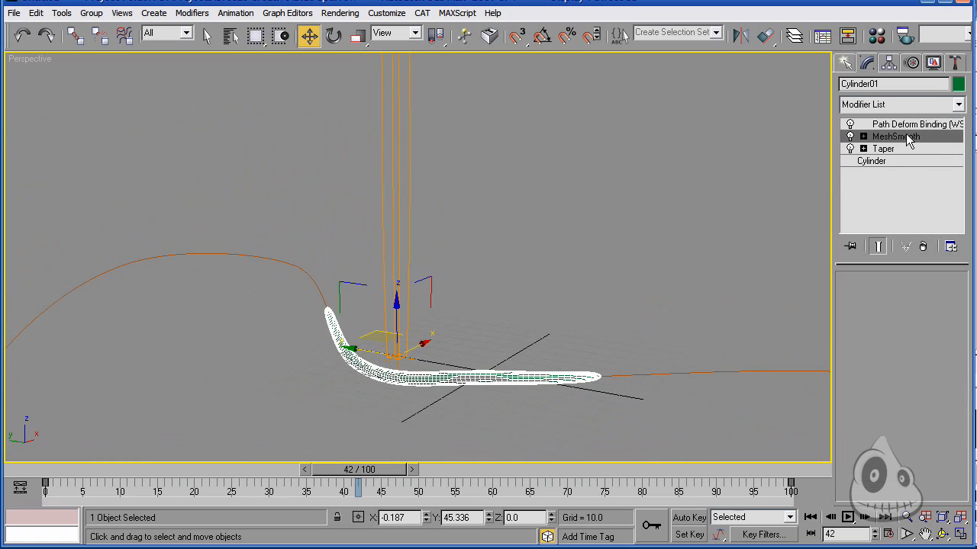
{"action": "left_click", "coordinate": [895, 136]}
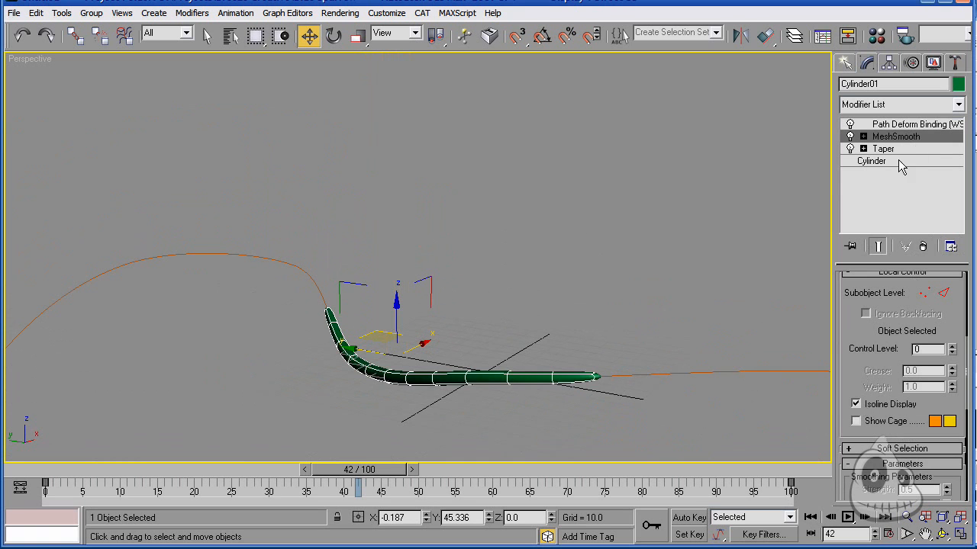
{"action": "left_click", "coordinate": [881, 149]}
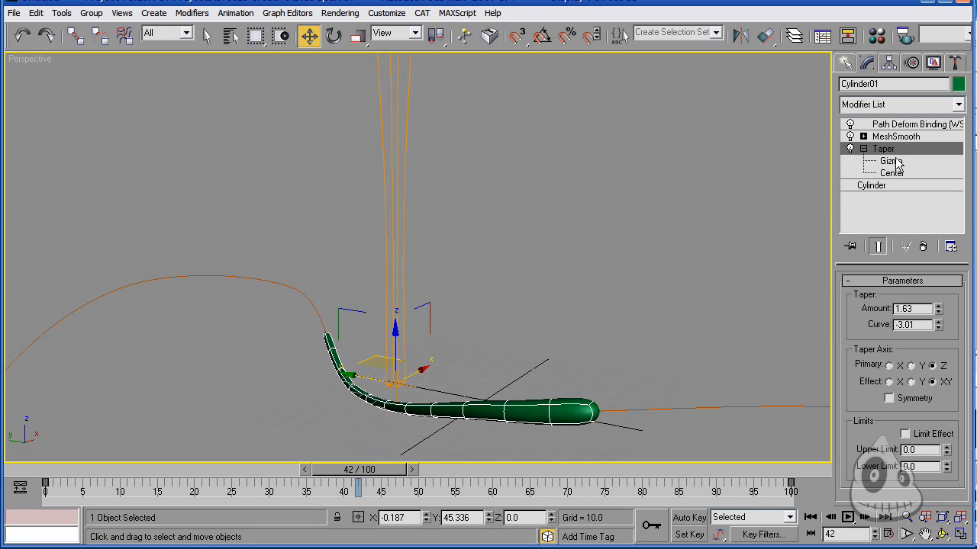
Move the Taper gizmo so one end of the tube swells into a large rounded bulb.
{"action": "left_click", "coordinate": [890, 161]}
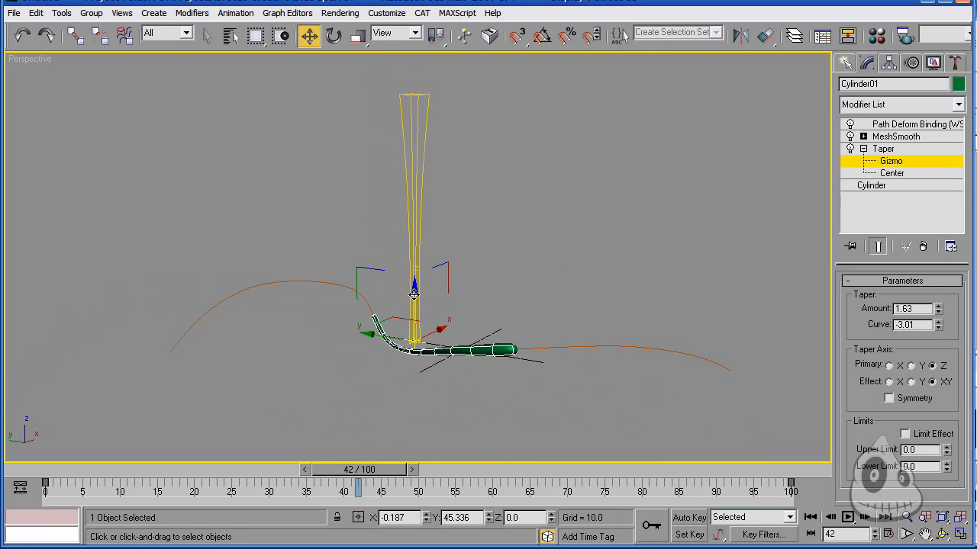
{"action": "left_click_drag", "start_coordinate": [414, 294], "coordinate": [414, 336]}
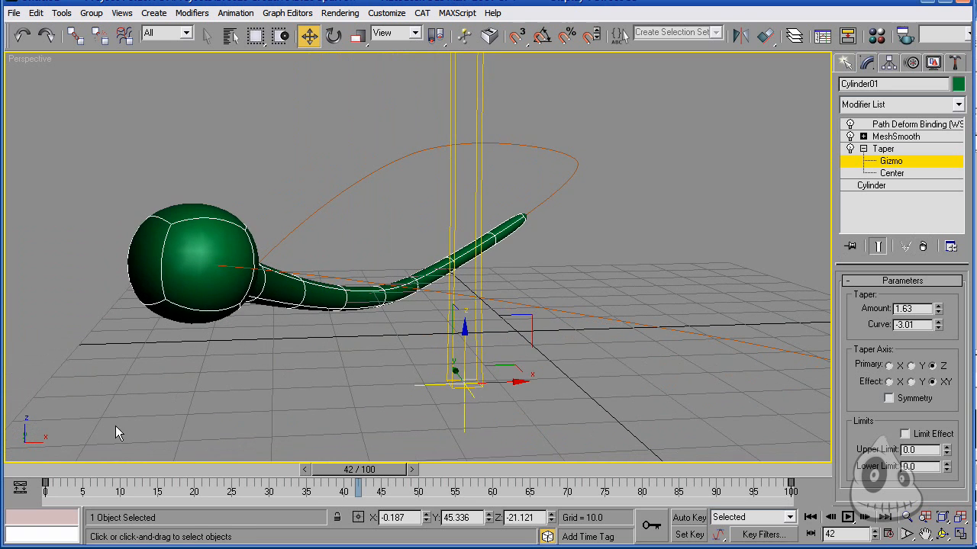
Scrub to frames 50 and 32 to preview the bulb-headed tube travelling along the path.
{"action": "left_click_drag", "start_coordinate": [344, 469], "coordinate": [439, 470]}
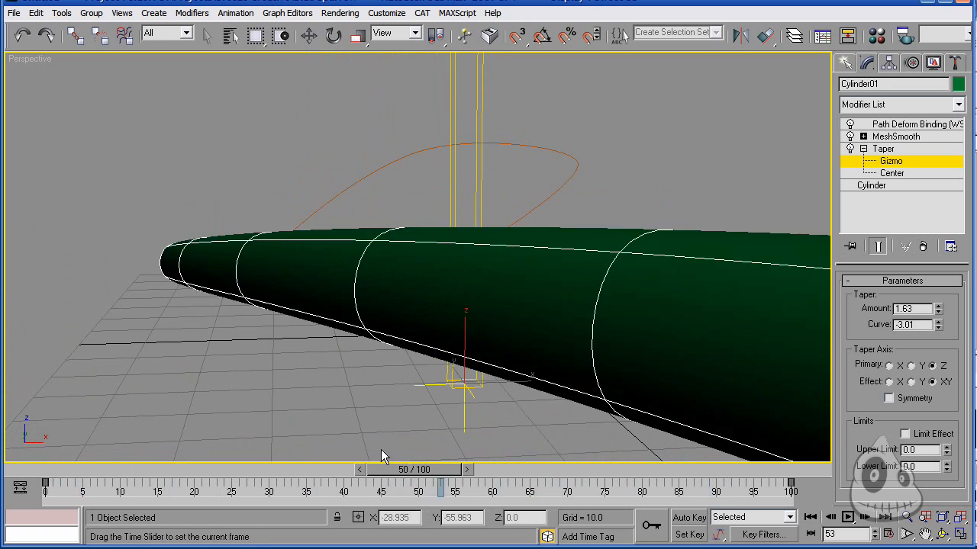
{"action": "left_click_drag", "start_coordinate": [442, 469], "coordinate": [284, 469]}
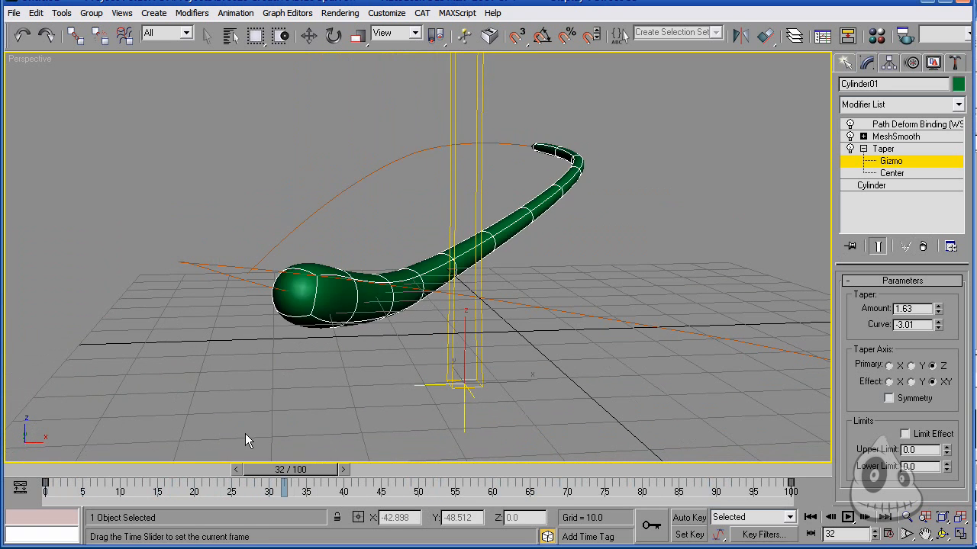
{"action": "left_click", "coordinate": [871, 185]}
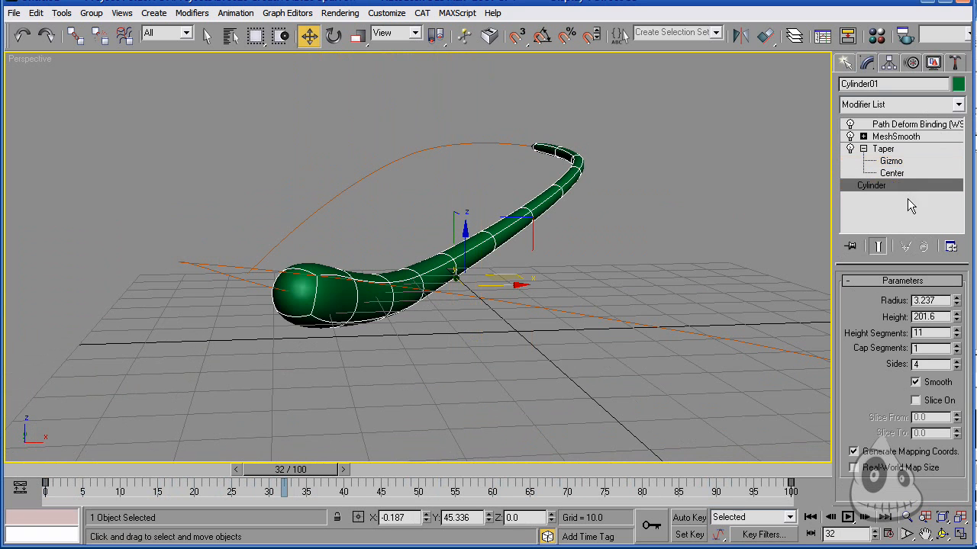